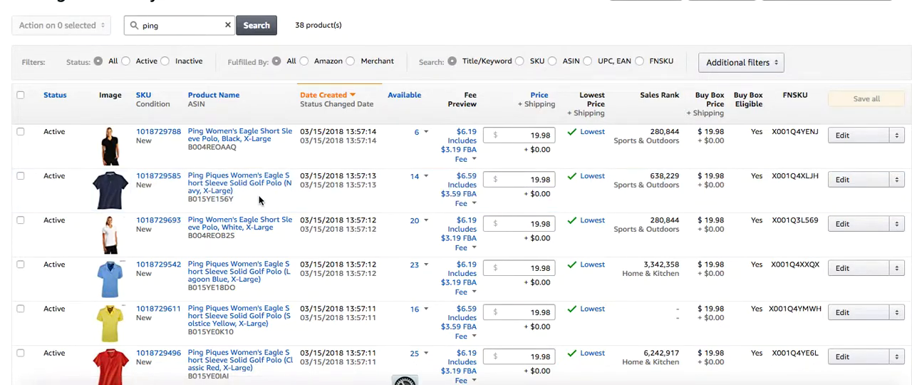
Scroll the 36-row variation table to find Large rows missing seller SKU and product ID
scroll("down", 3)
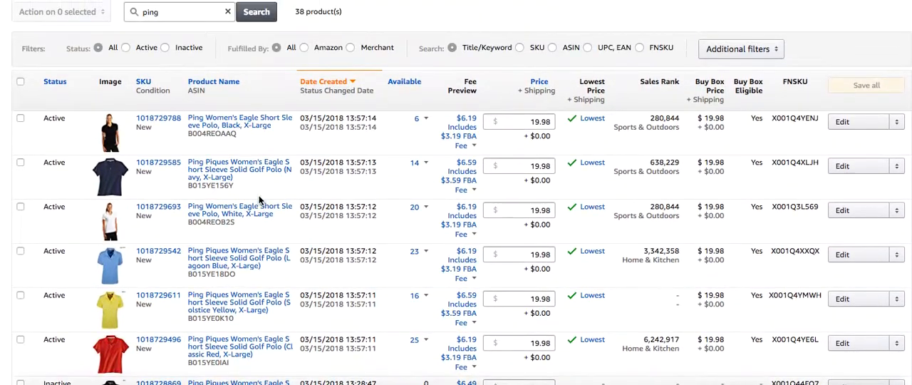
scroll("down", 3)
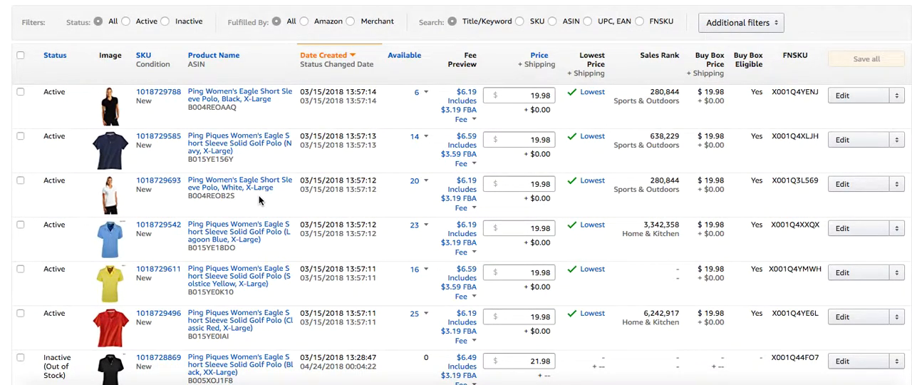
scroll("down", 3)
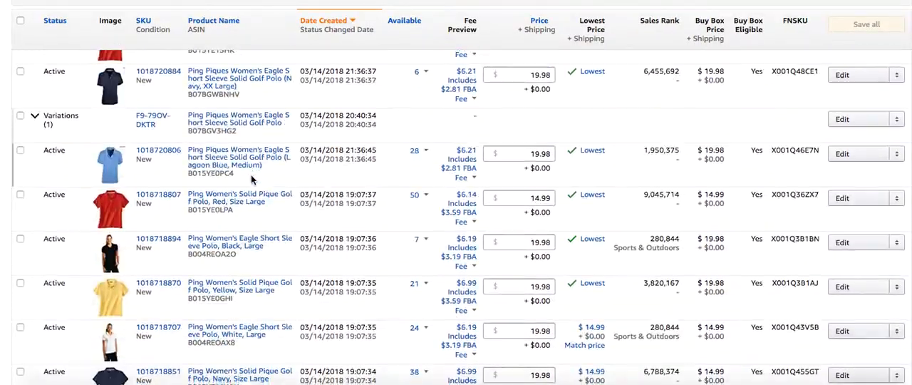
scroll("down", 3)
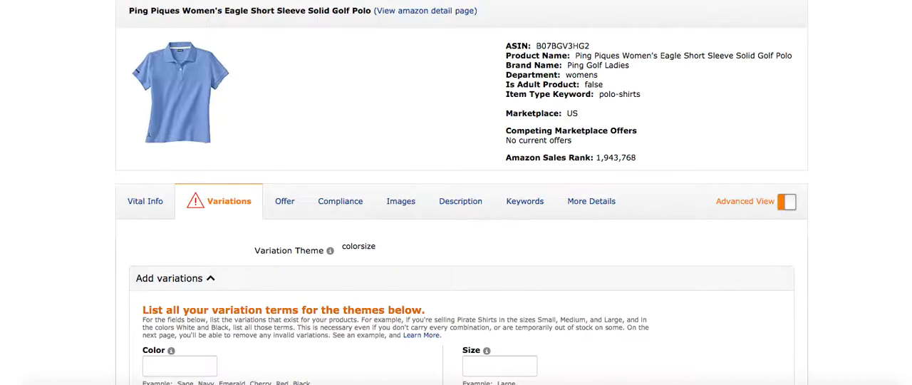
scroll("down", 3)
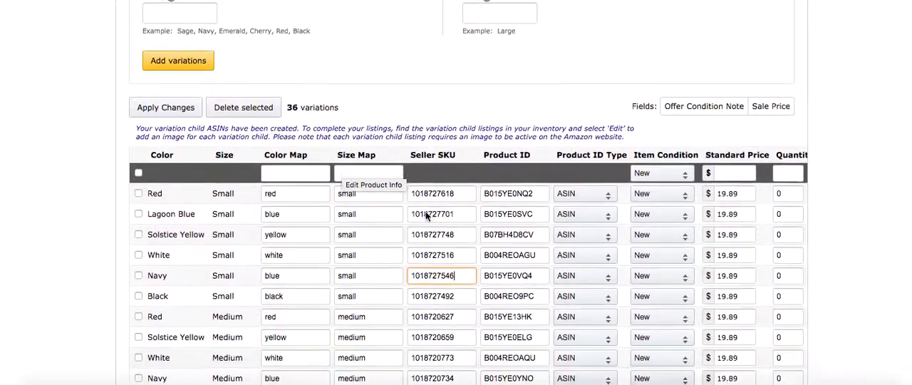
scroll("down", 3)
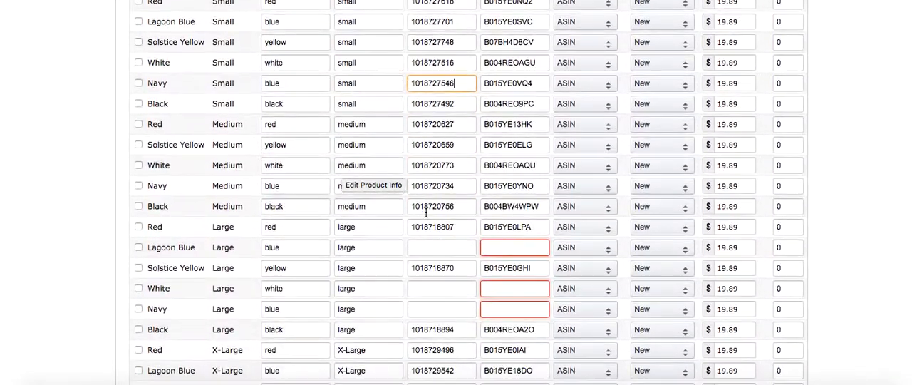
scroll("down", 3)
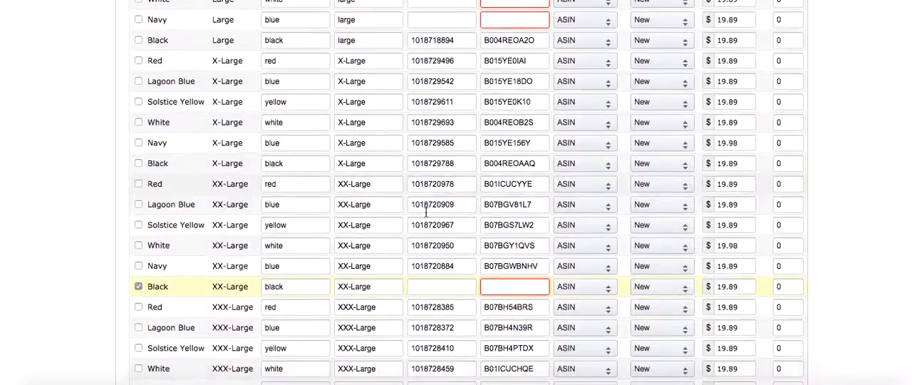
scroll("down", 3)
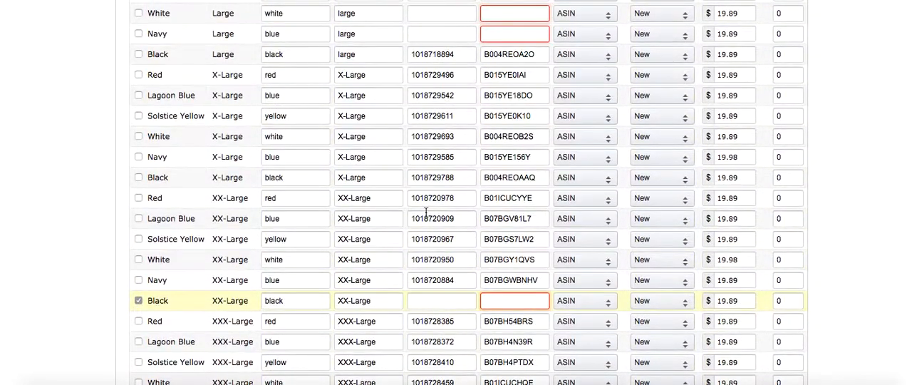
scroll("down", 3)
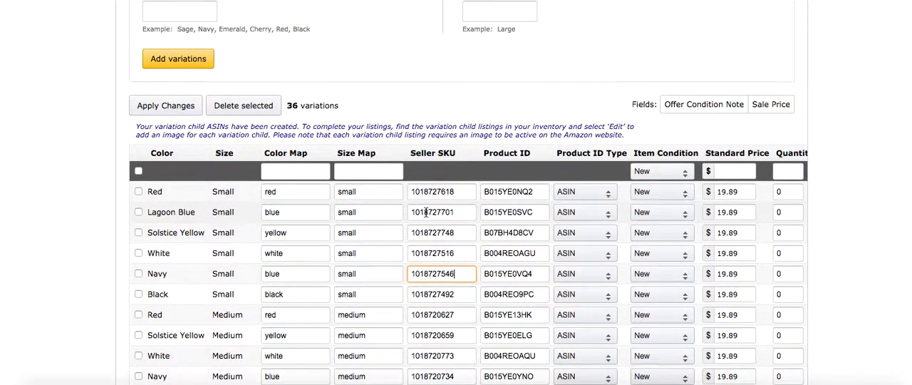
scroll("down", 3)
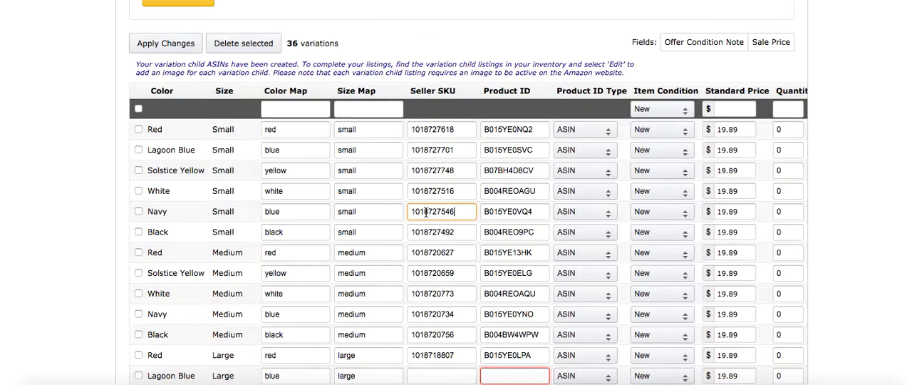
scroll("down", 3)
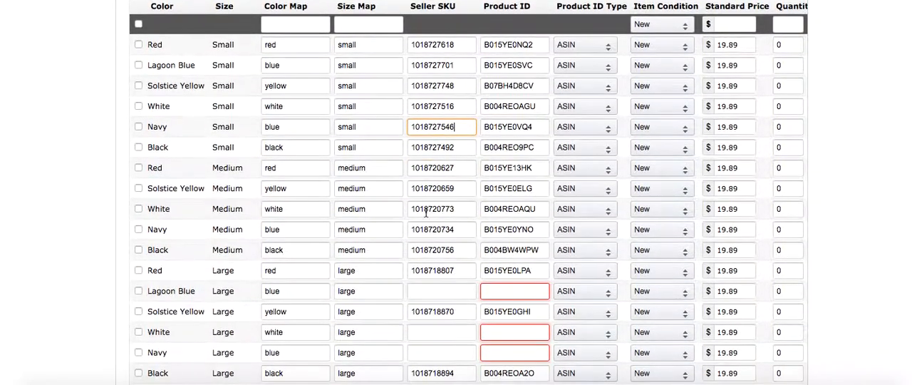
scroll("down", 3)
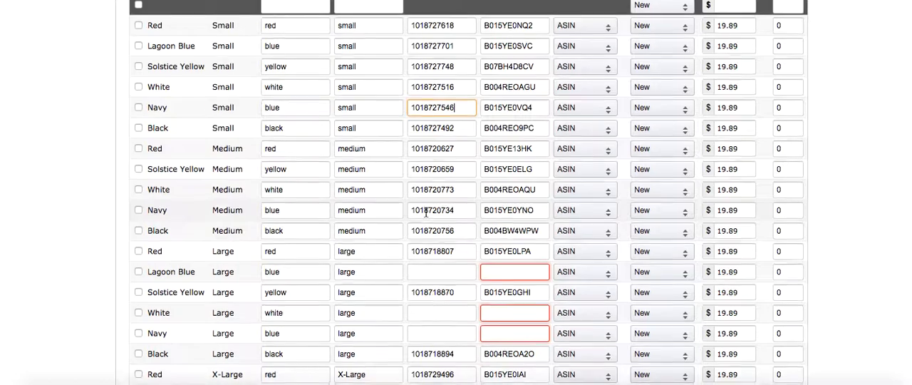
scroll("down", 3)
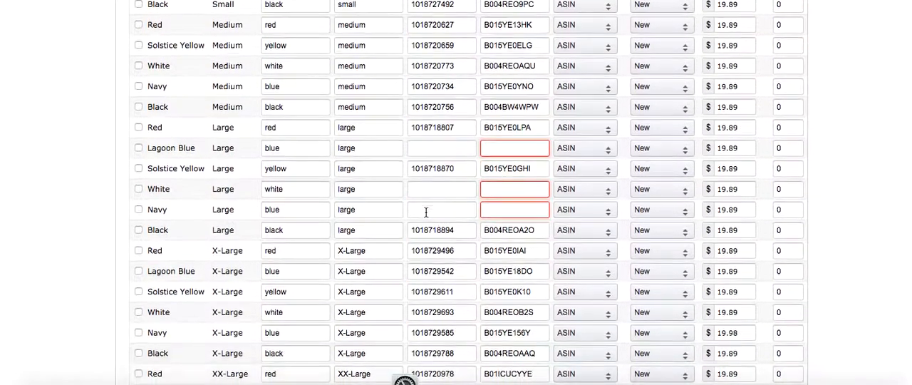
scroll("down", 3)
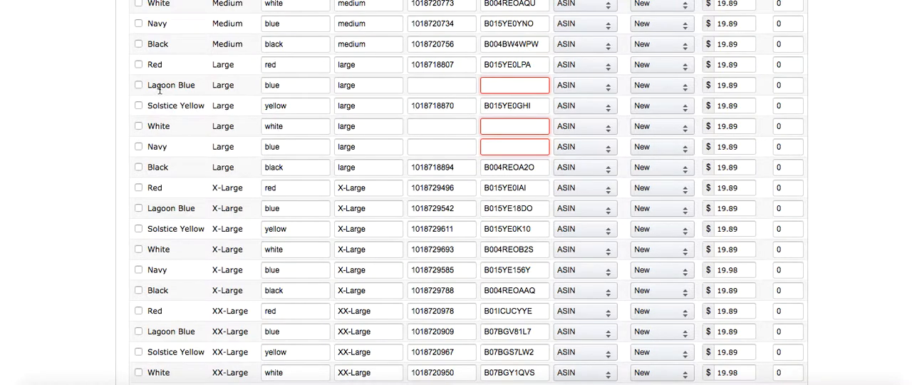
mouse_move(207, 88)
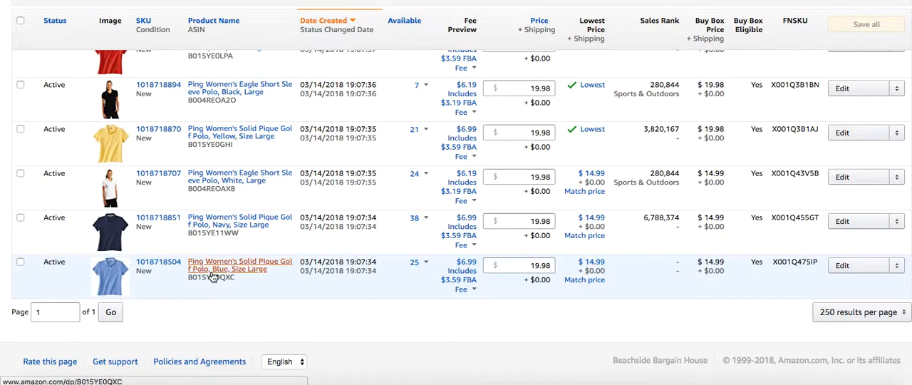
mouse_move(239, 264)
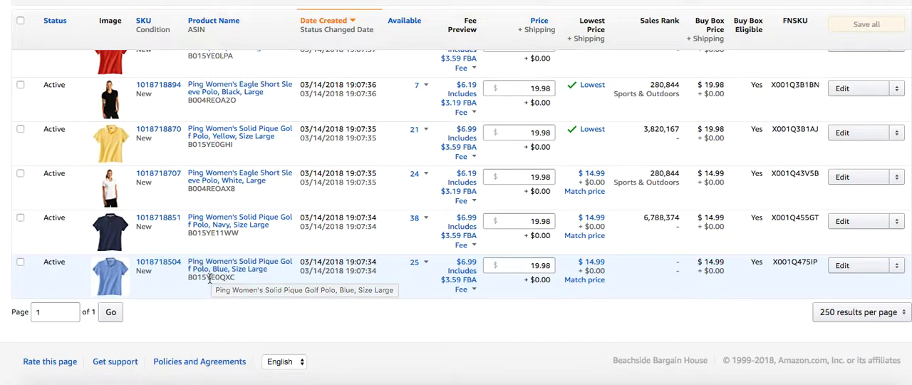
Copy the blue Large polo's ASIN B015YE0QXC into the Lagoon Blue Large Product ID field
right_click(221, 277)
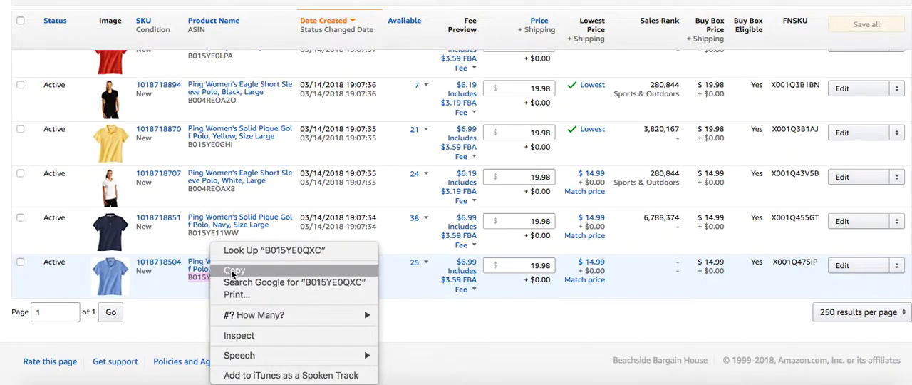
left_click(234, 270)
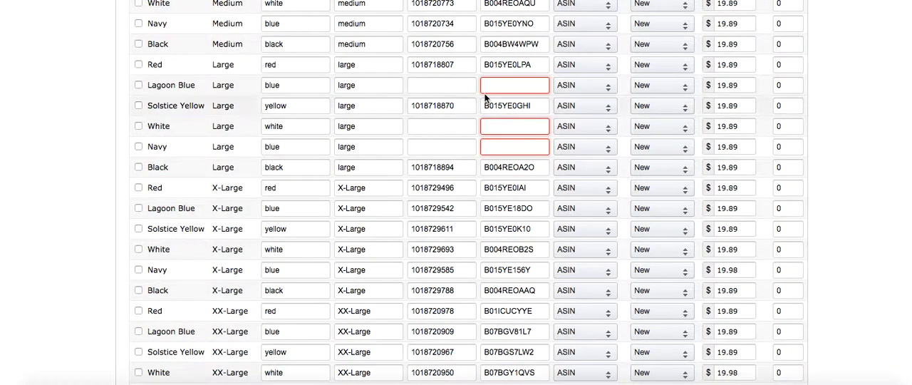
right_click(515, 85)
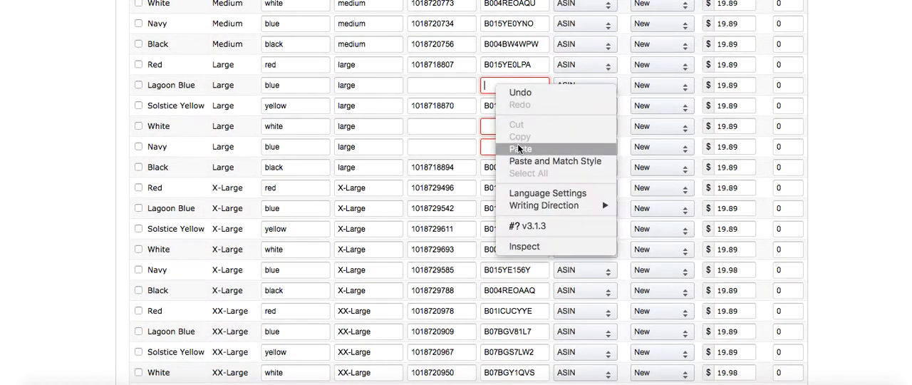
left_click(519, 148)
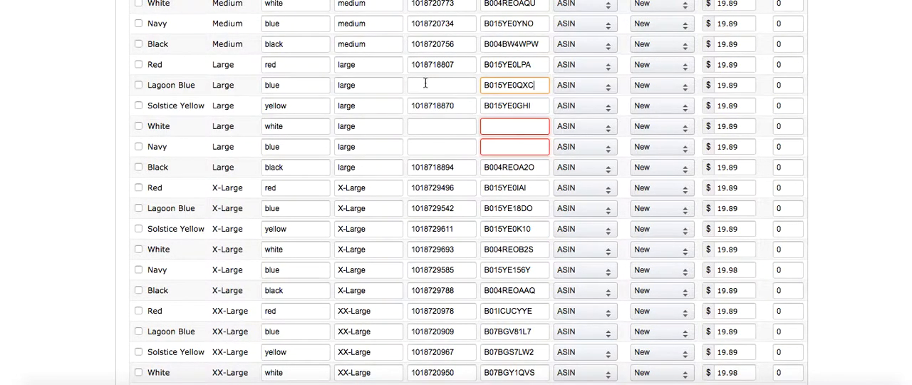
right_click(441, 85)
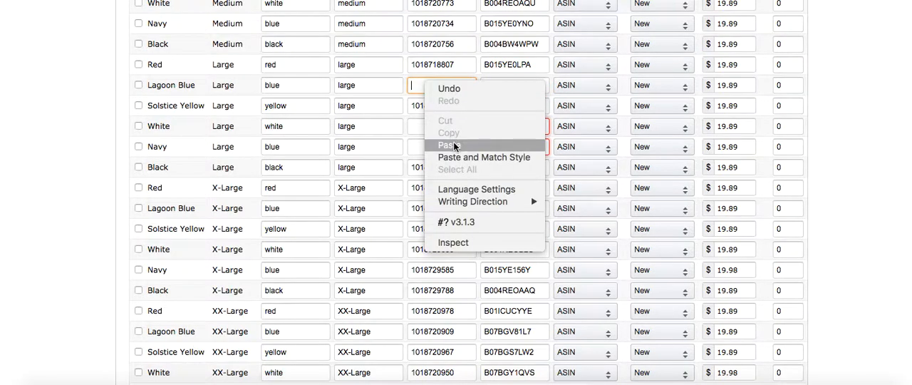
left_click(448, 145)
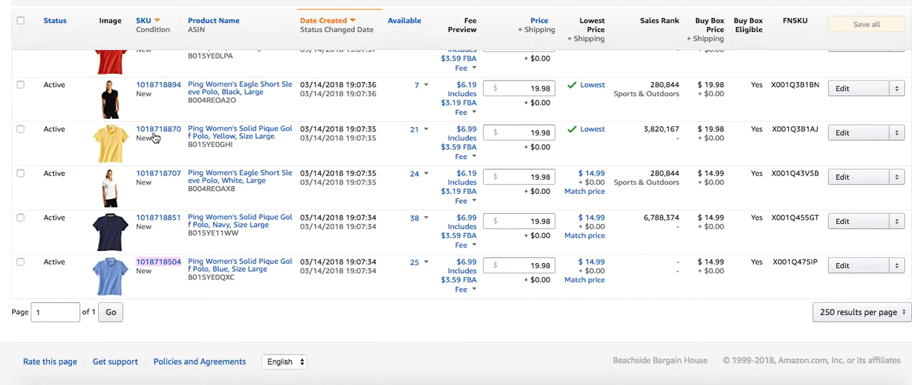
right_click(207, 188)
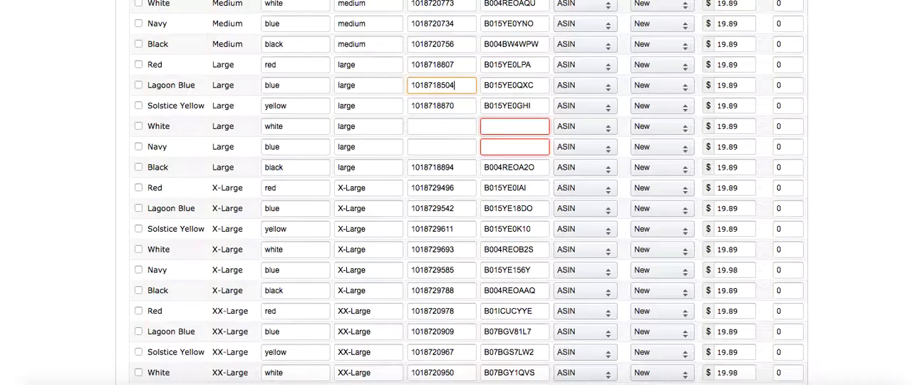
right_click(515, 126)
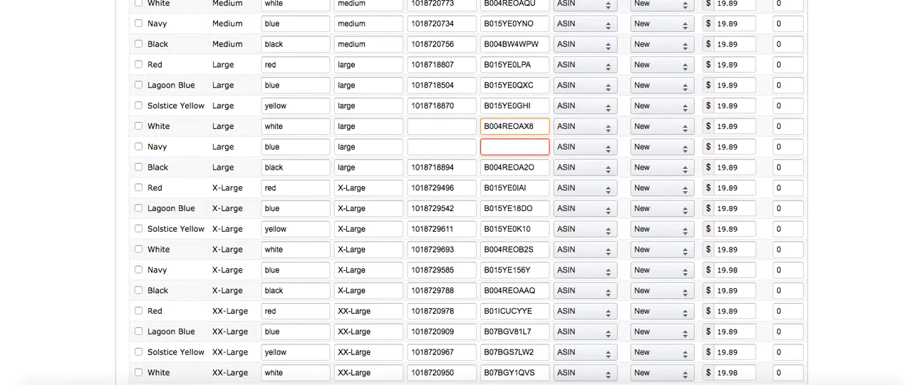
right_click(158, 176)
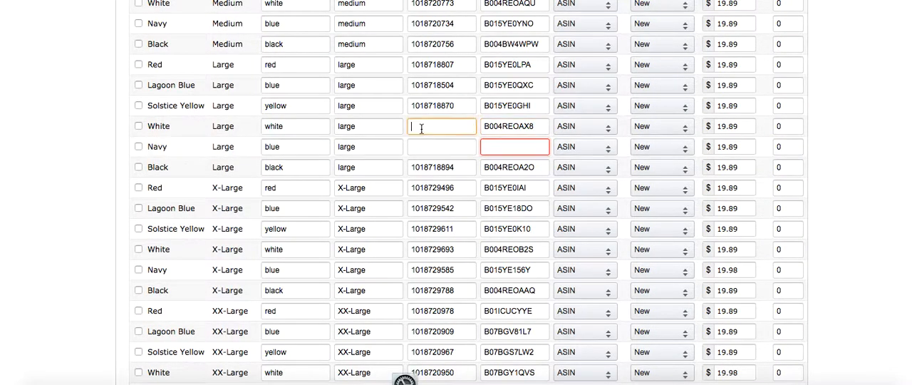
type("1018718707")
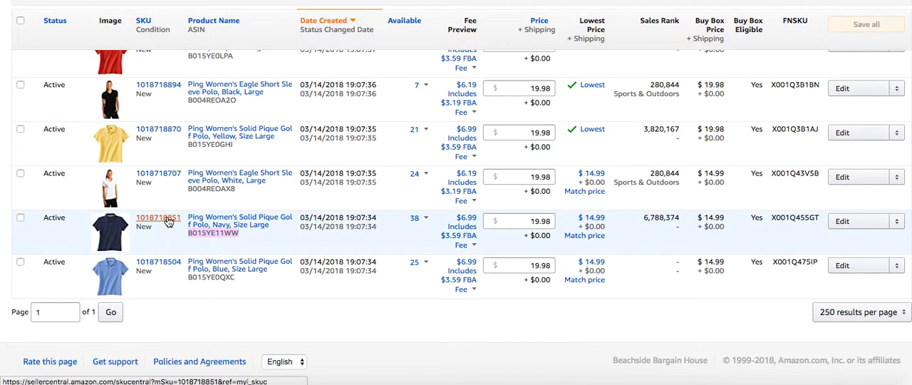
left_click(159, 217)
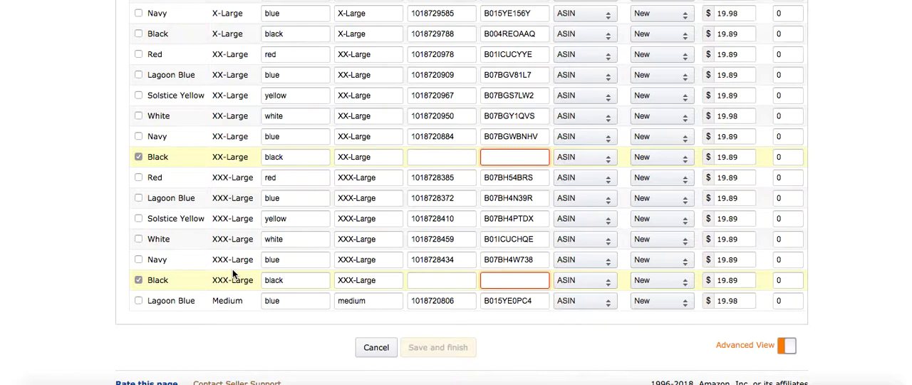
mouse_move(575, 284)
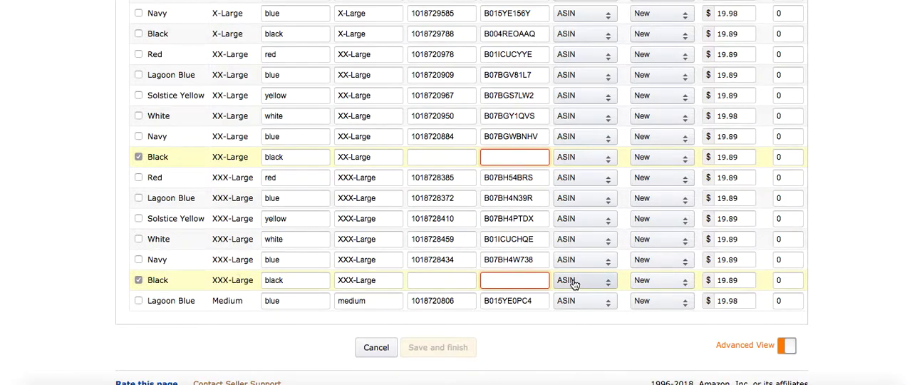
Delete the checked Black XX-Large and XXX-Large variations, leaving 34 variations
left_click(585, 280)
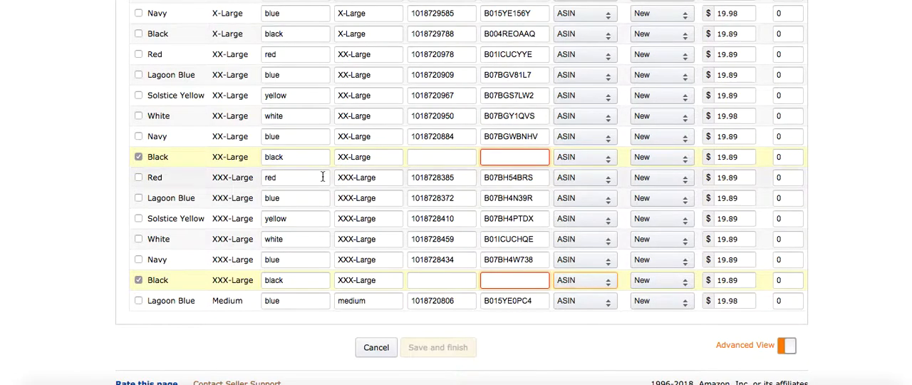
scroll("up", 3)
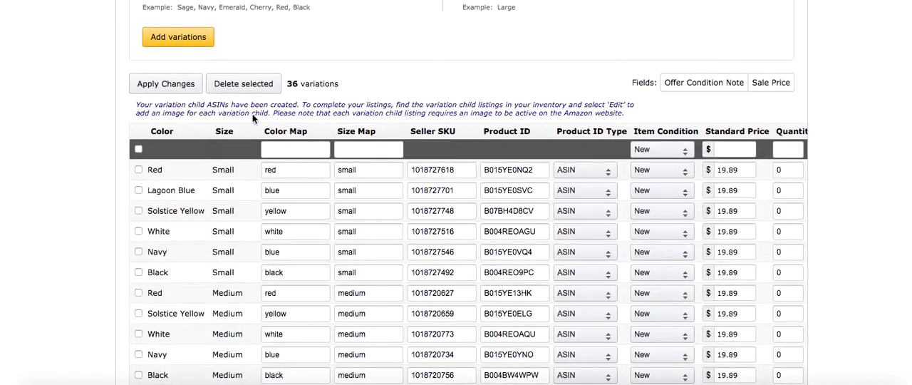
left_click(243, 83)
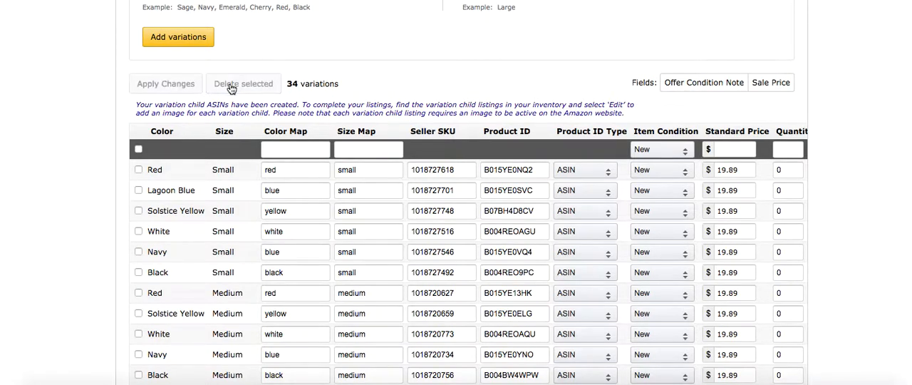
scroll("down", 3)
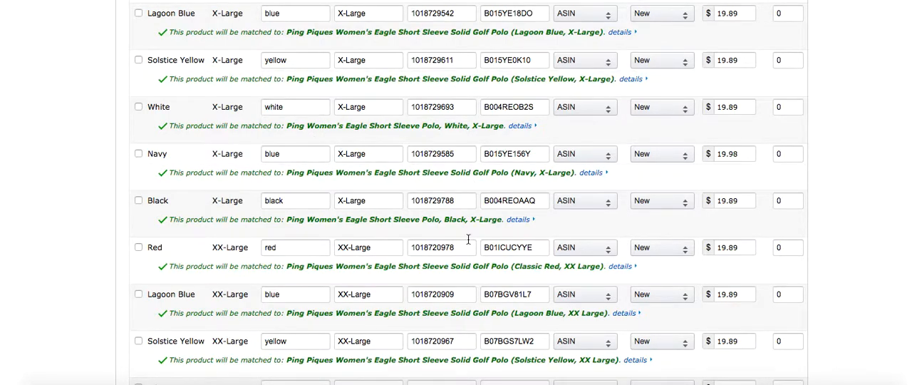
scroll("down", 3)
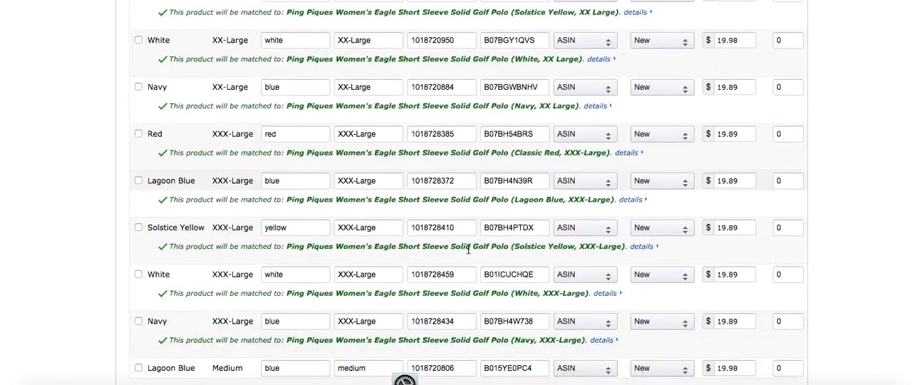
scroll("down", 3)
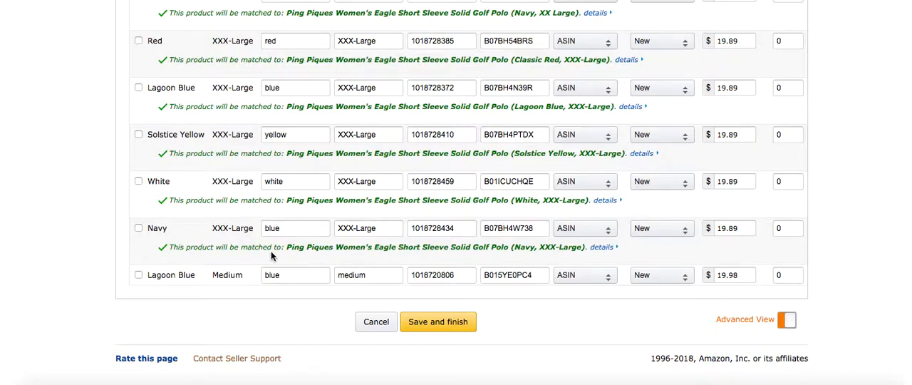
mouse_move(470, 251)
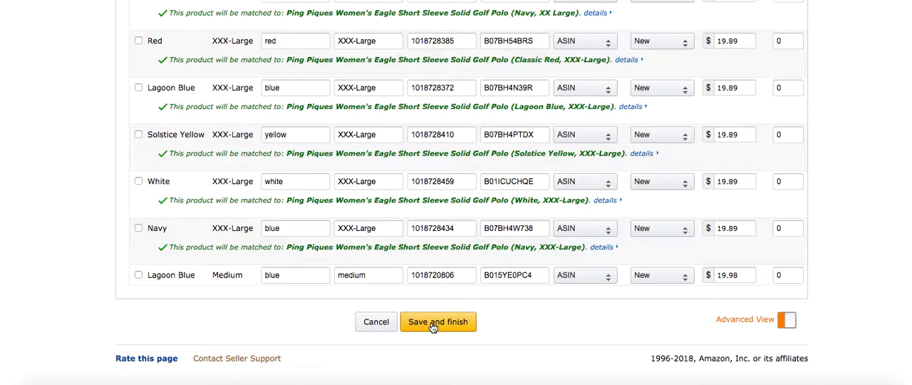
mouse_move(449, 261)
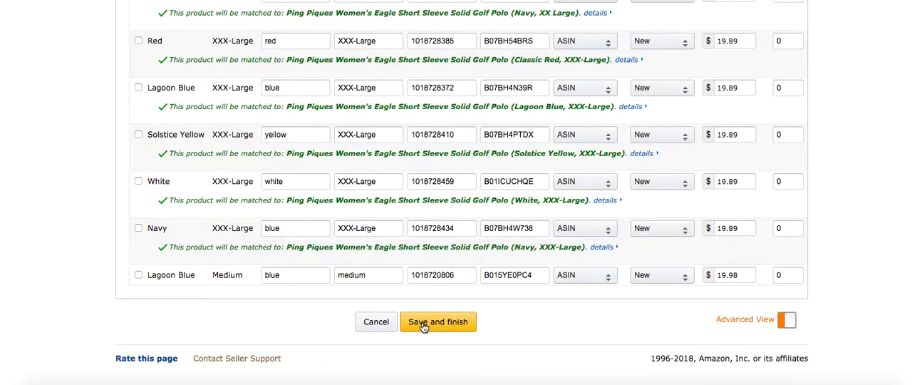
Save the matched variation family and review the reopened parent polo listing
left_click(438, 322)
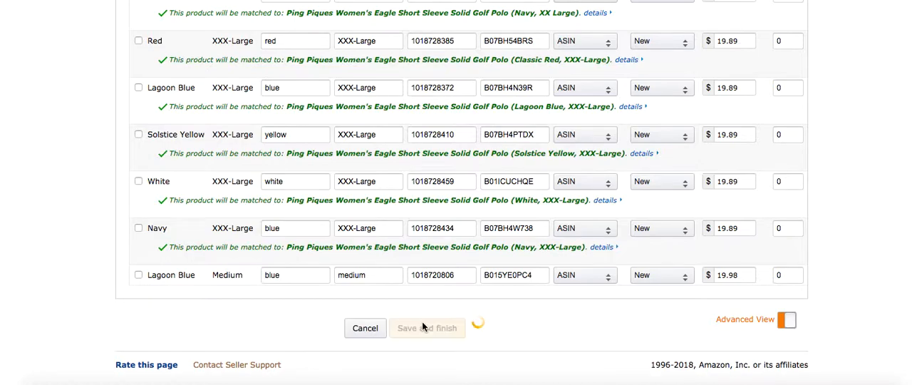
left_click(427, 328)
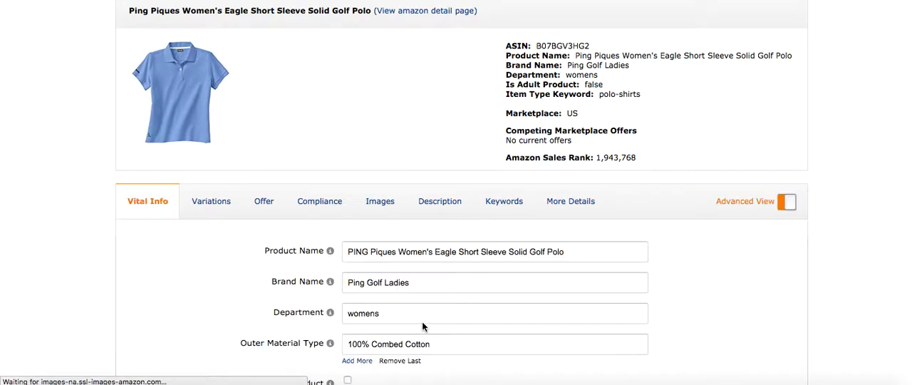
scroll("down", 3)
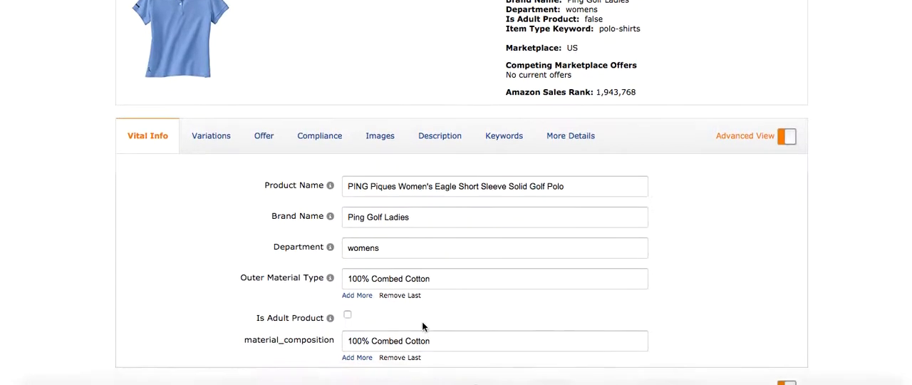
scroll("down", 3)
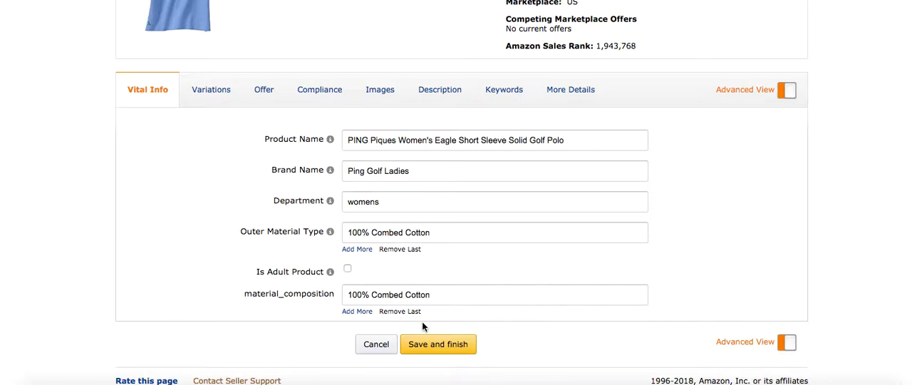
Check the parent polo's description and search terms, then save its product details
left_click(440, 89)
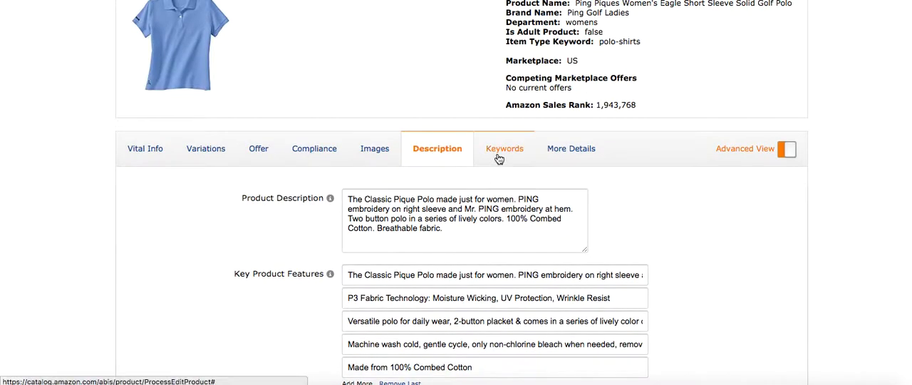
left_click(504, 149)
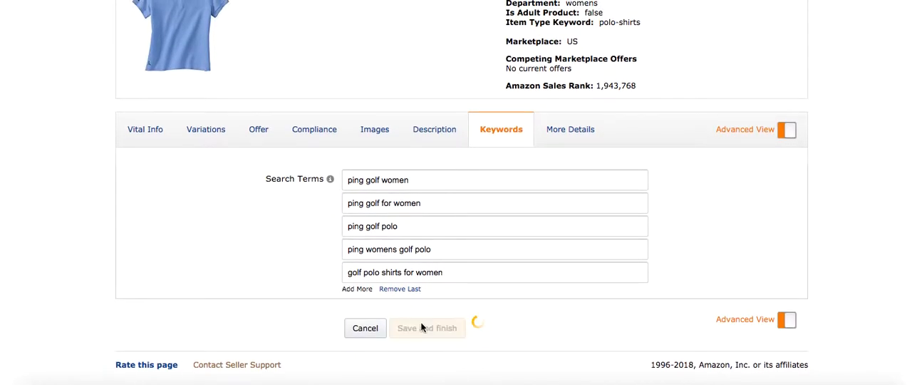
left_click(427, 328)
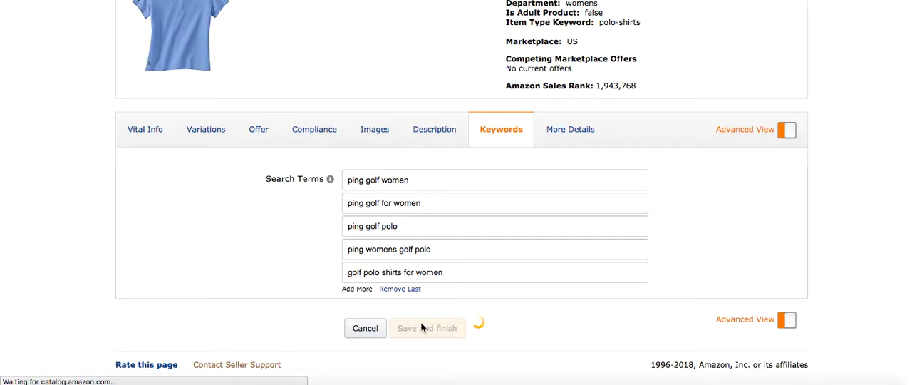
Return to Manage Inventory and refresh until it lists 3414 products
left_click(427, 328)
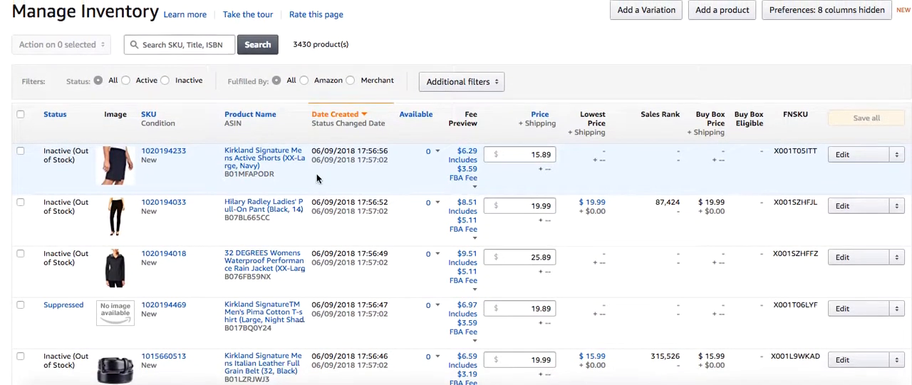
left_click(84, 11)
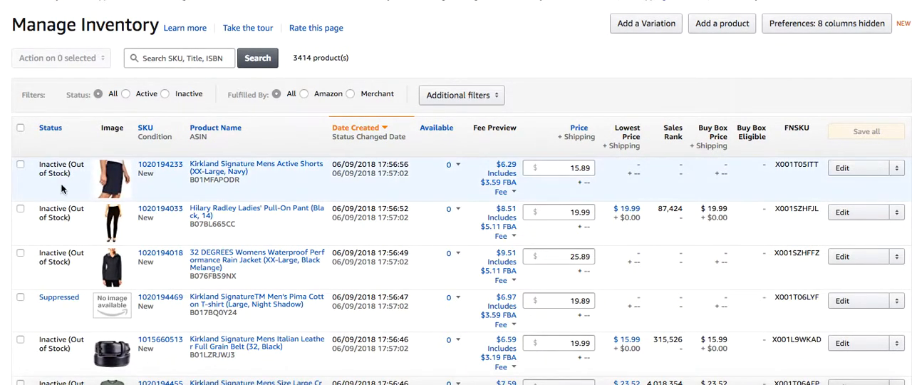
mouse_move(256, 342)
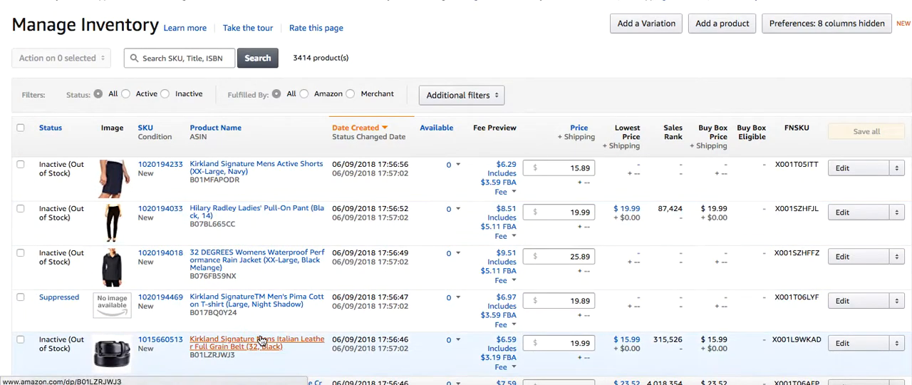
mouse_move(257, 343)
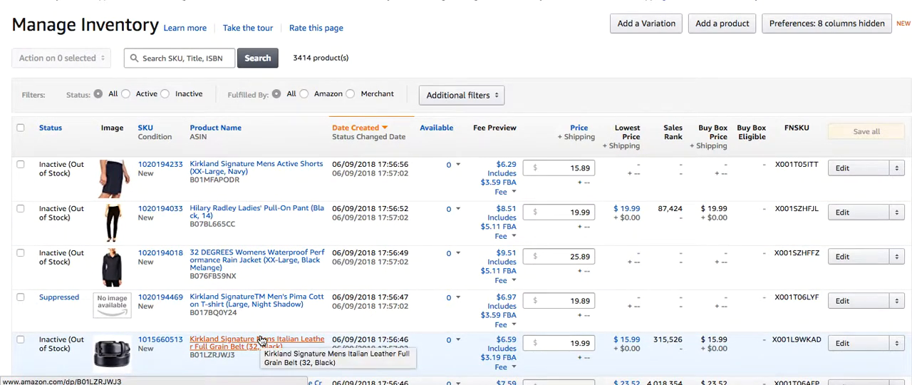